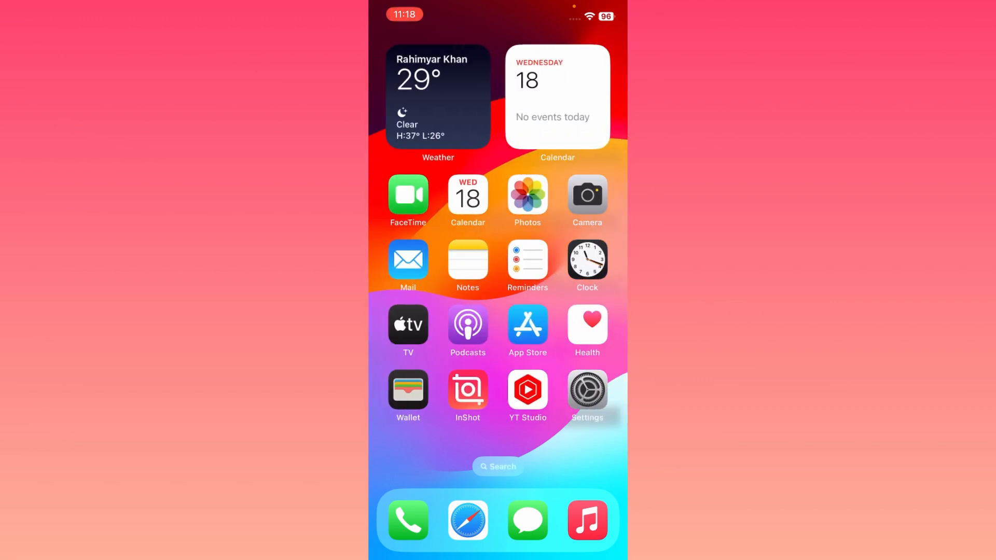
- Launch Settings and check that Beta Updates under Software Update is set to Off
left_click(587, 390)
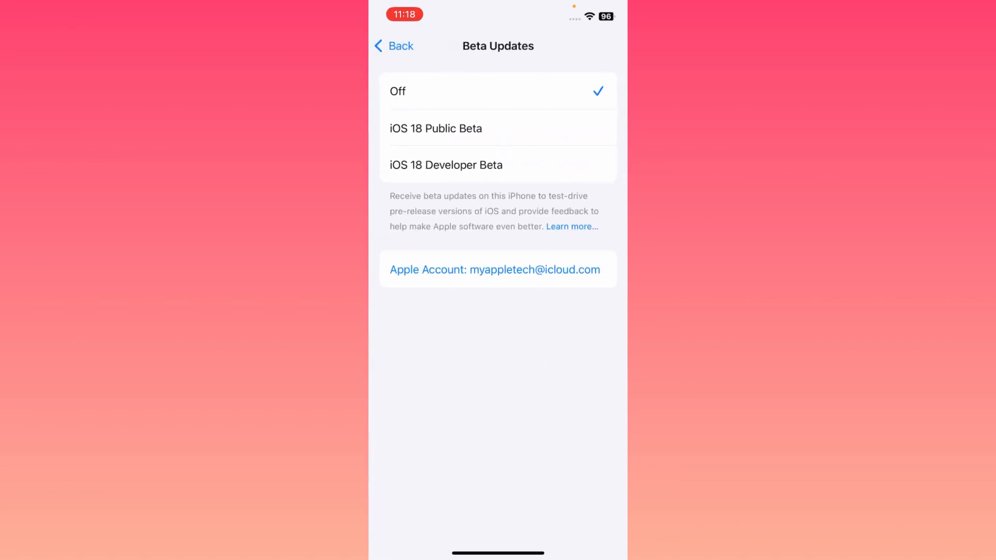
- Go back through Software Update to the General settings list
left_click(393, 45)
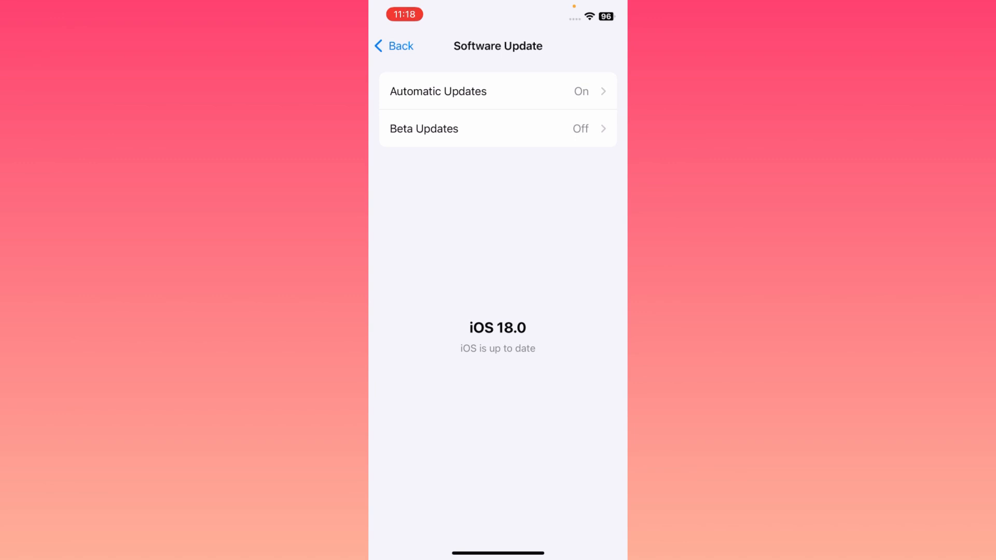
left_click(394, 46)
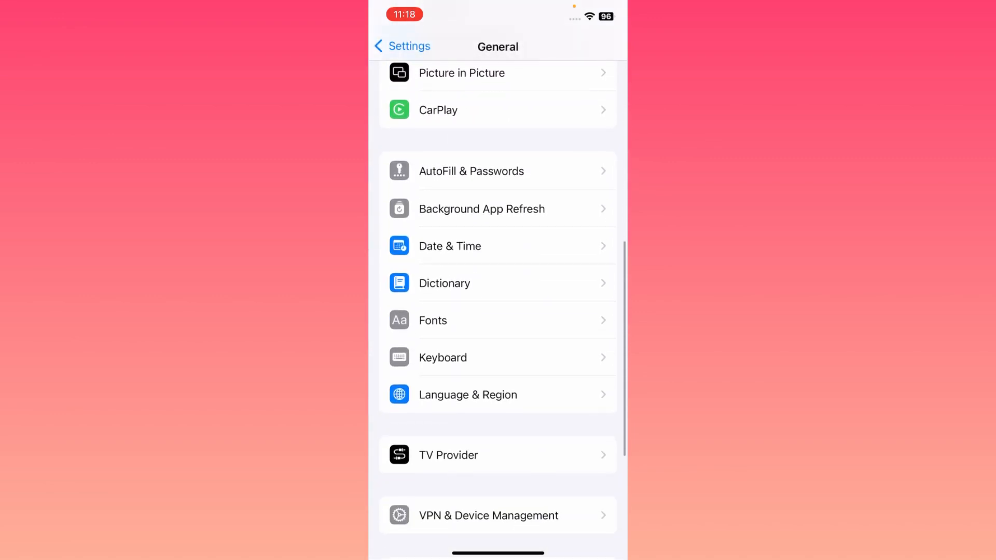
- Check VPN & Device Management to confirm the VPN is not connected
left_click(488, 515)
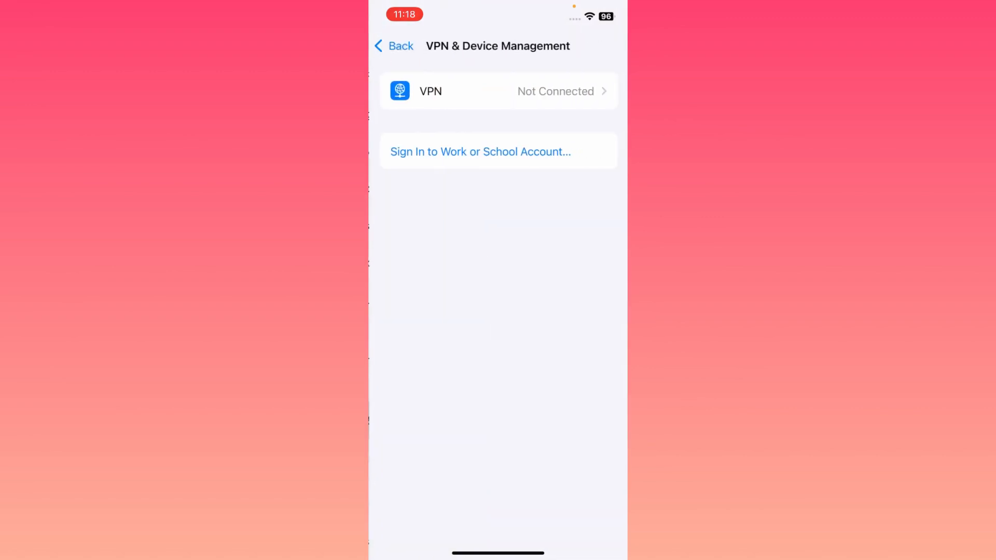
left_click(394, 46)
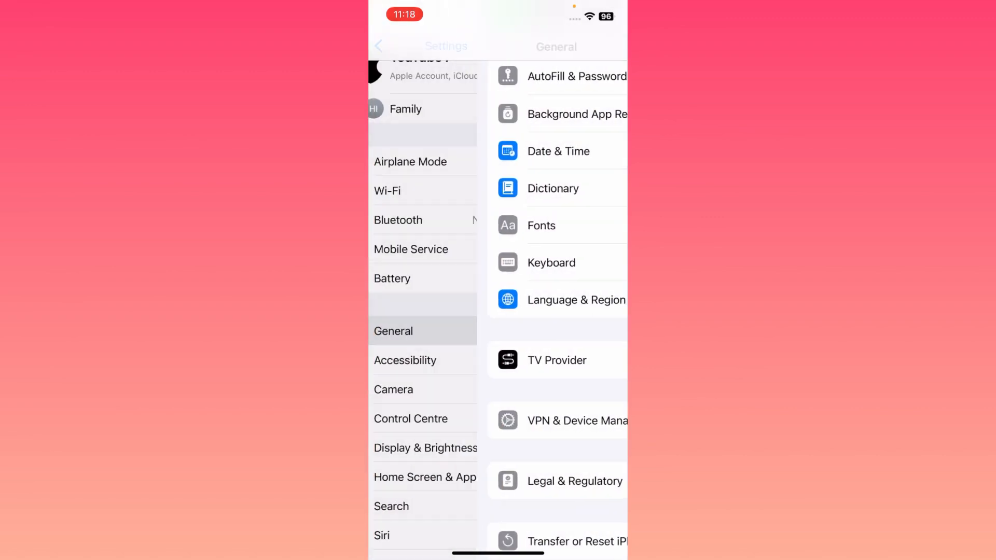
- Return to the main Settings list and open Accessibility, scrolled to Physical and Motor
left_click(379, 46)
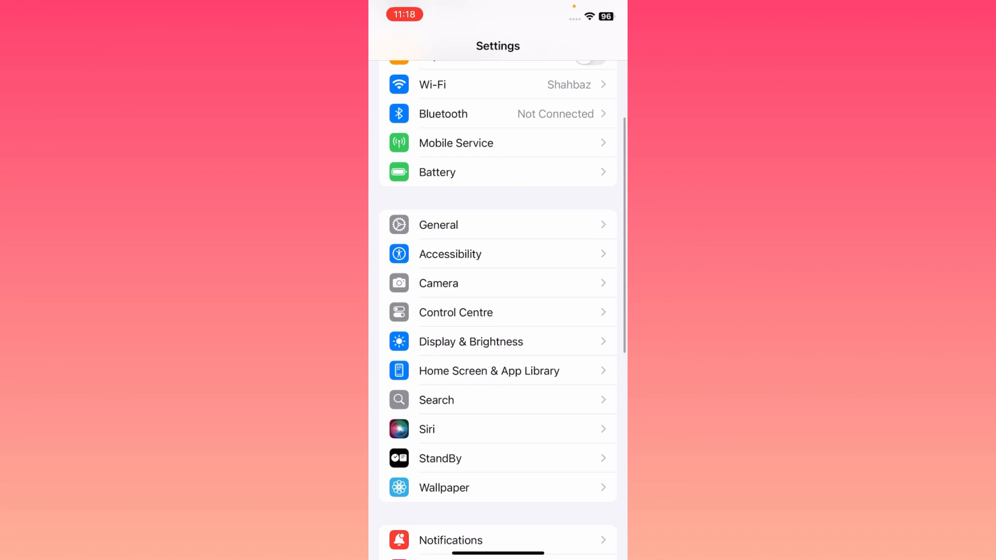
scroll("up", 3)
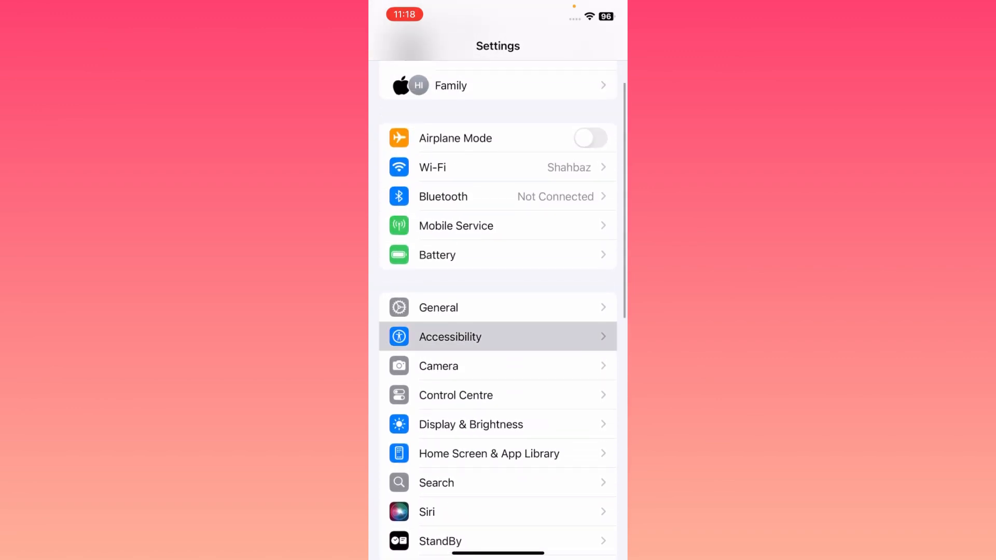
left_click(497, 336)
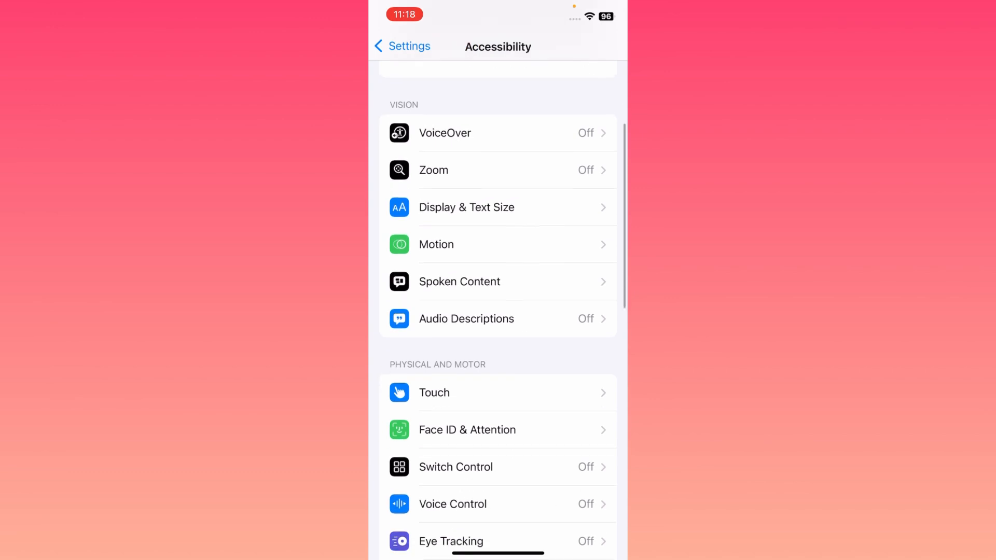
scroll("up", 3)
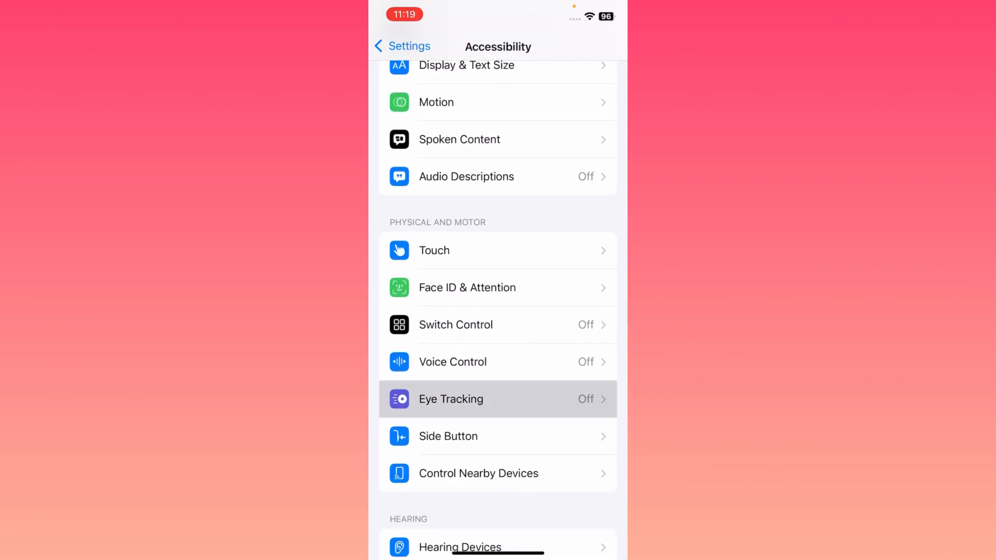
- Open Eye Tracking under Physical and Motor and toggle it on, then off again
left_click(498, 399)
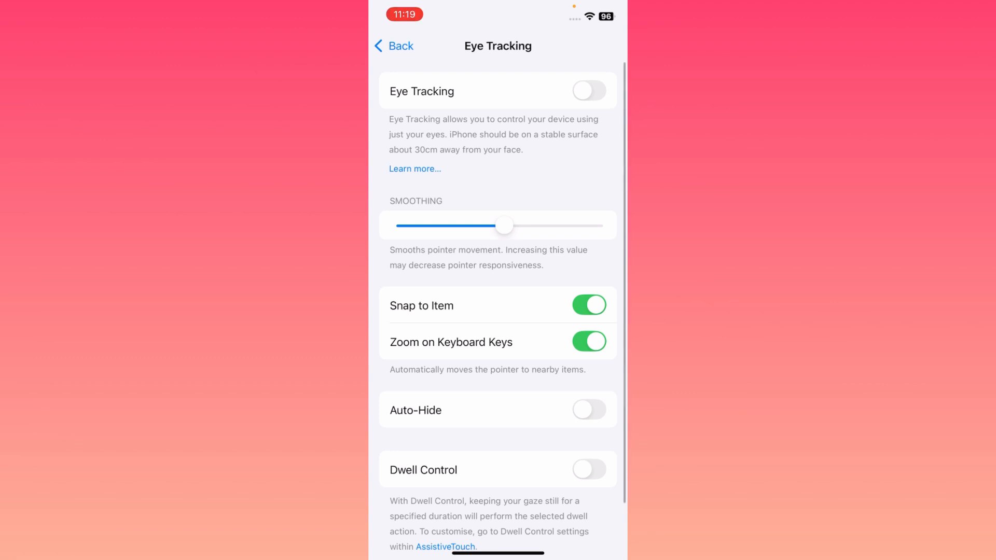
left_click(588, 90)
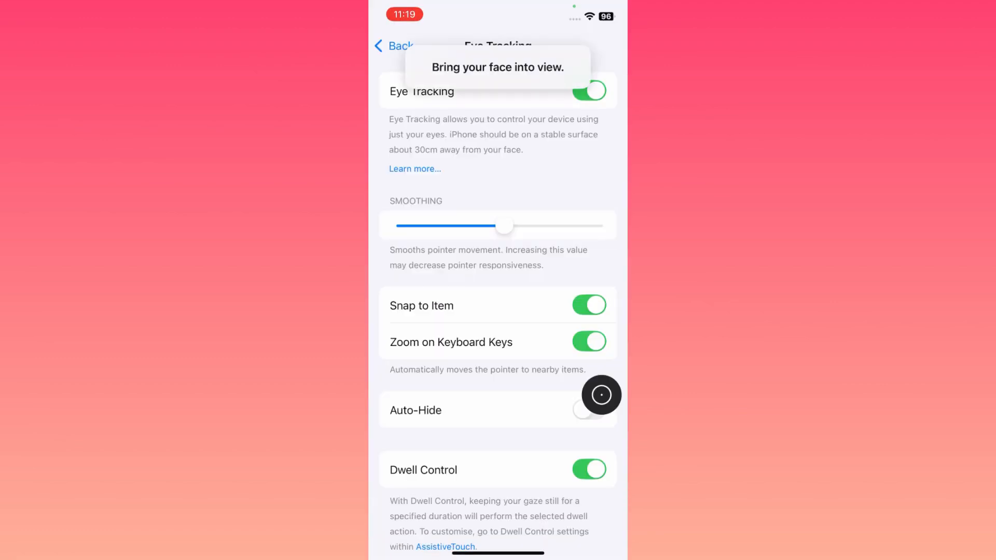
left_click(588, 91)
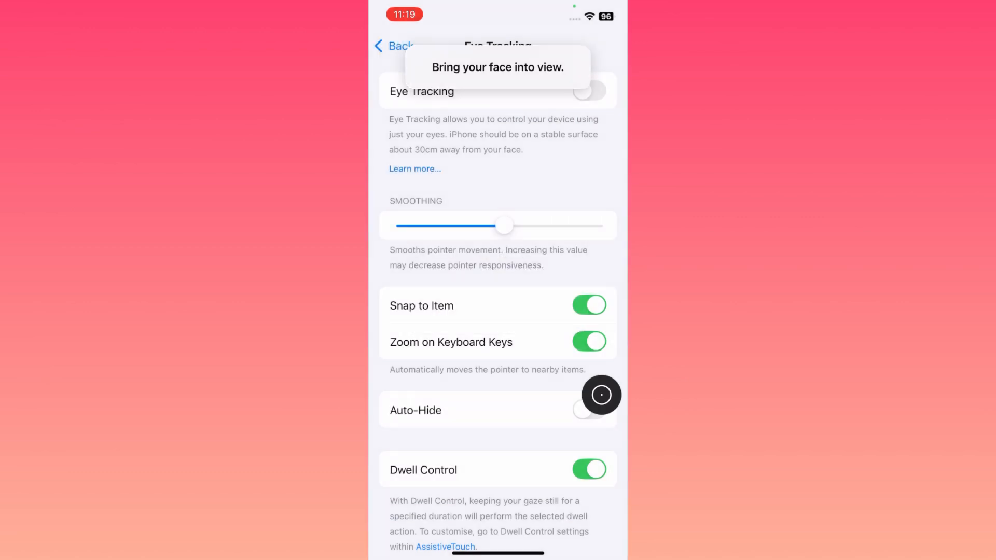